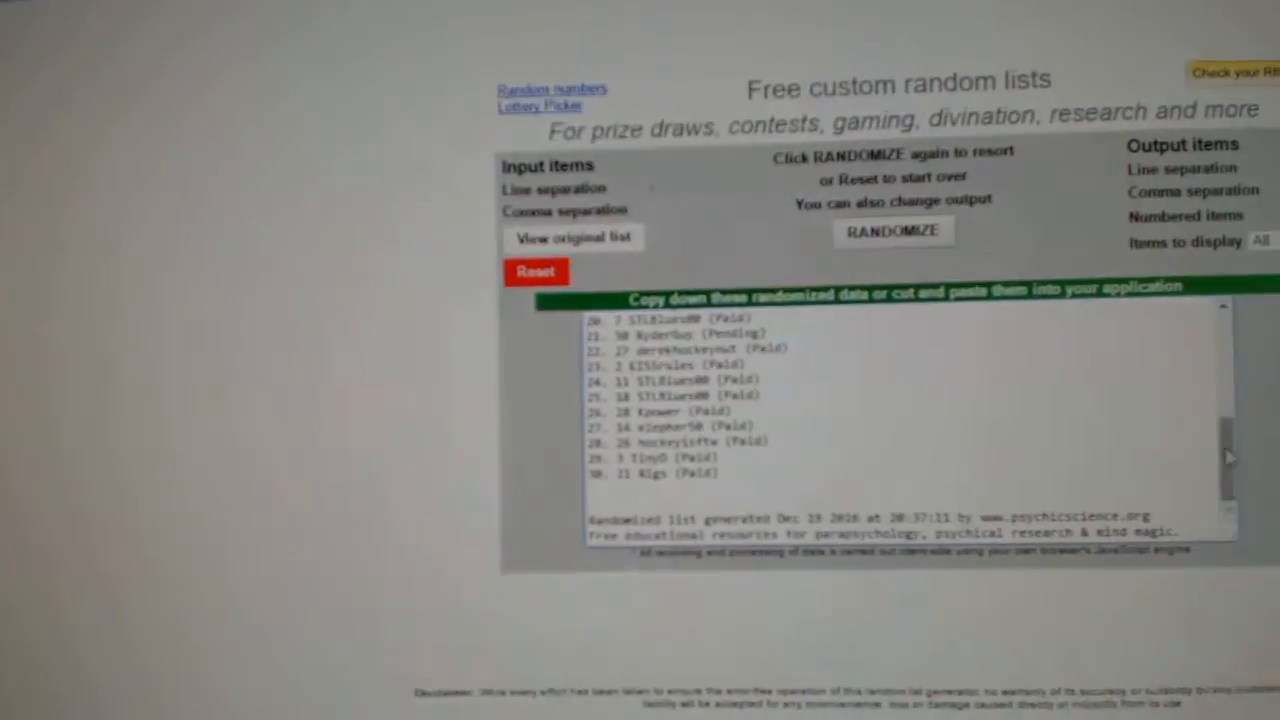
# - Randomize the 30 paid participant names twice to get a fresh order
pyautogui.click(893, 231)
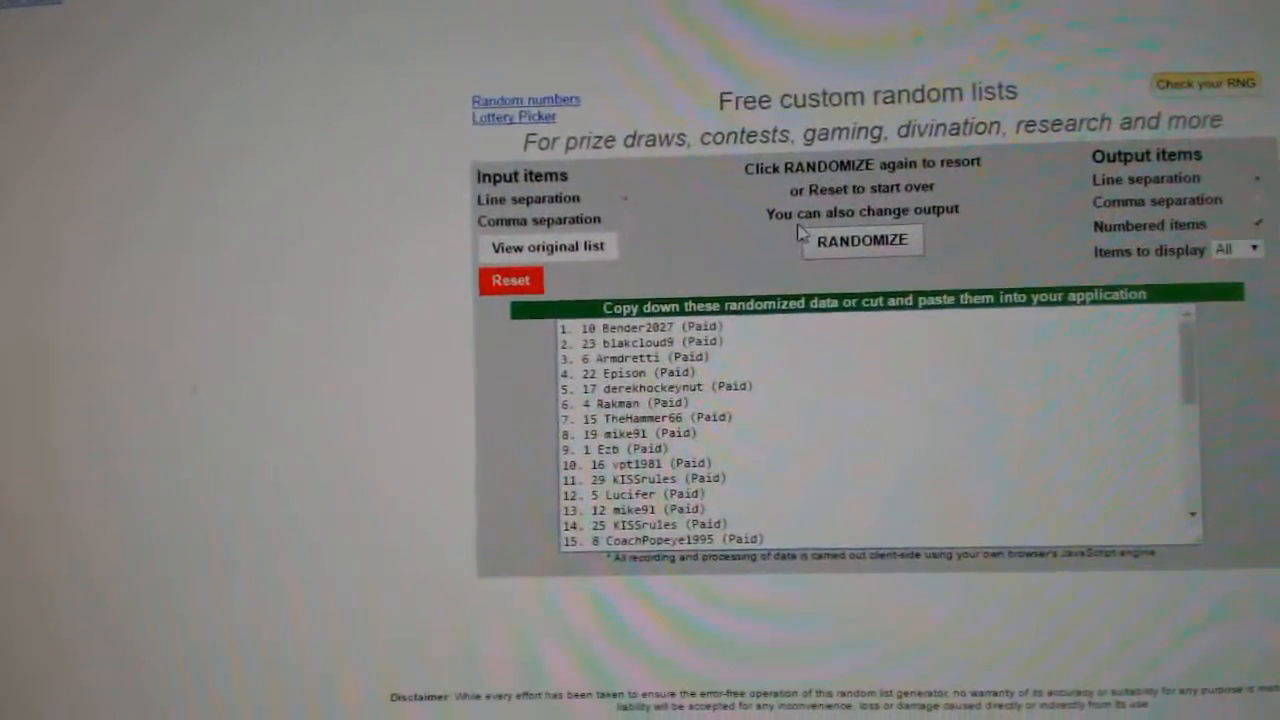
pyautogui.click(863, 240)
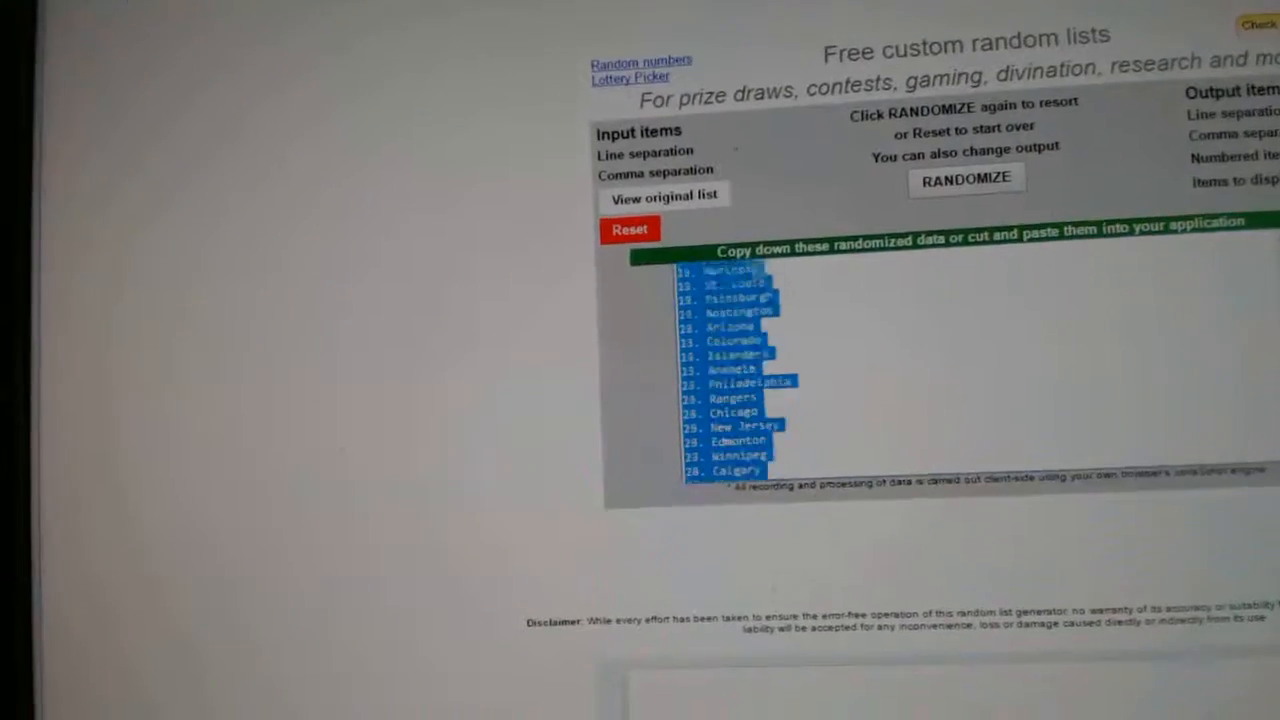
# - Select the entire randomized NHL team list in the output box
pyautogui.click(909, 187)
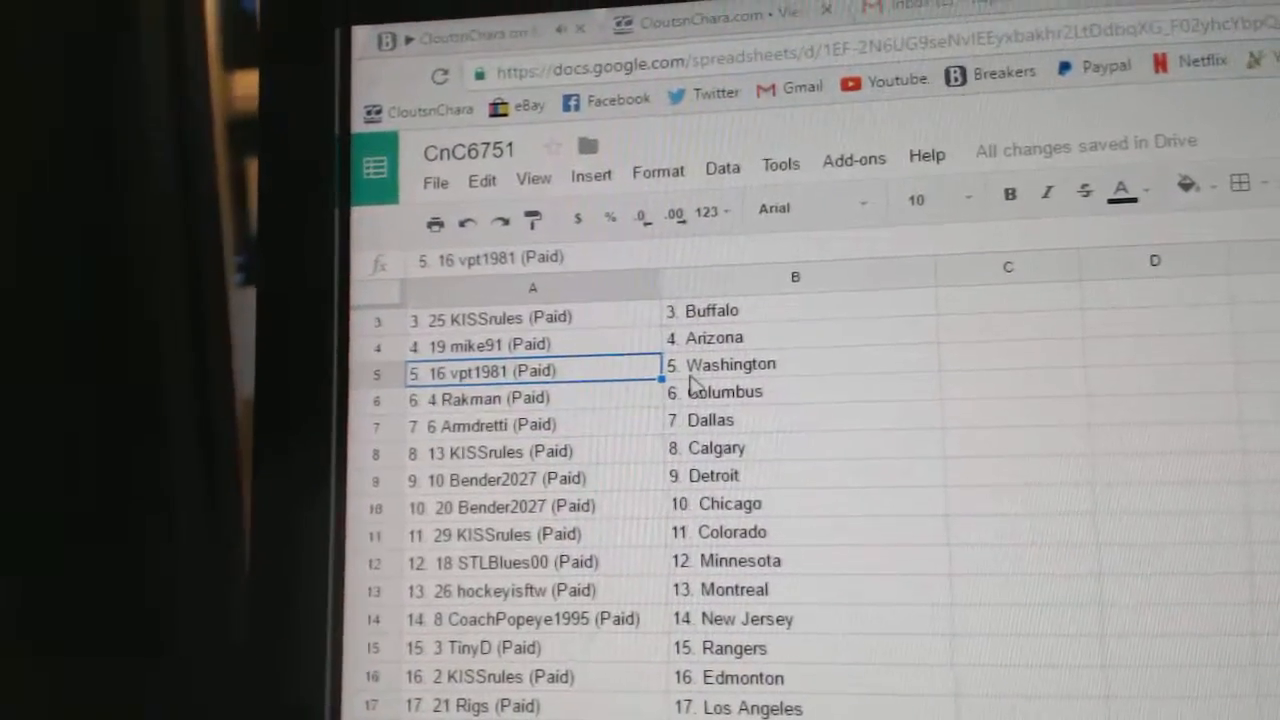
pyautogui.click(510, 426)
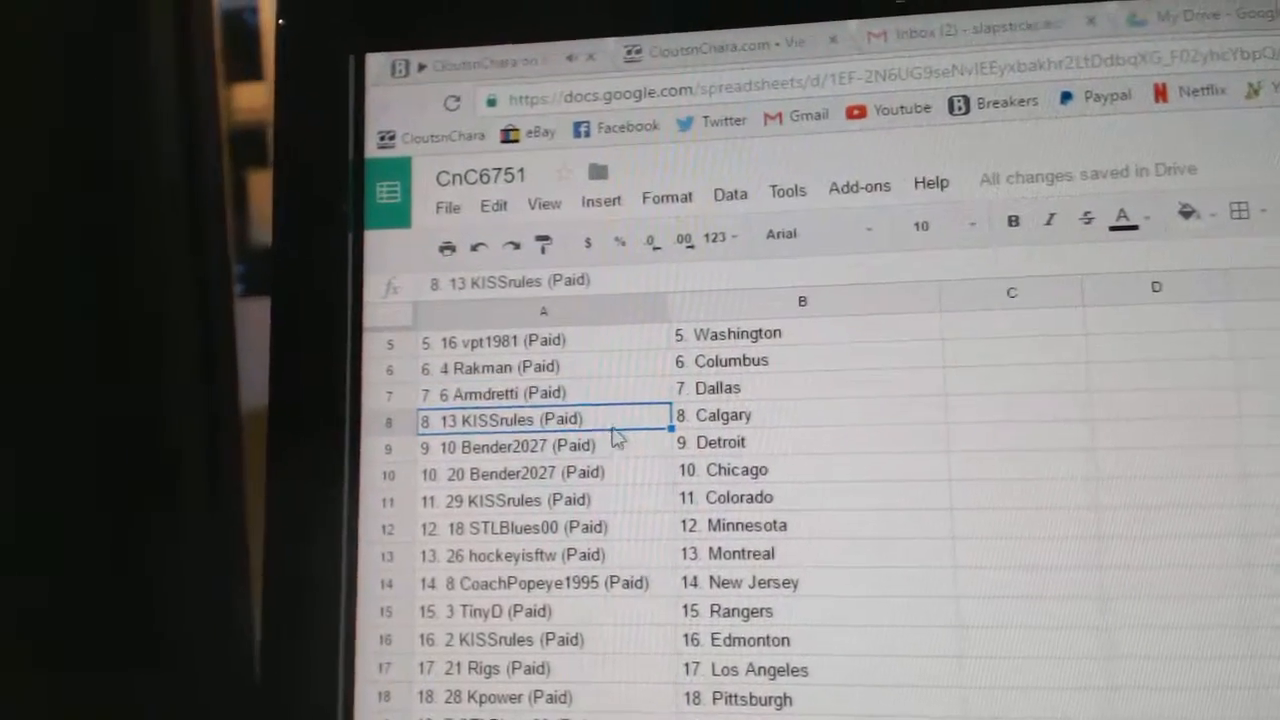
pyautogui.click(515, 446)
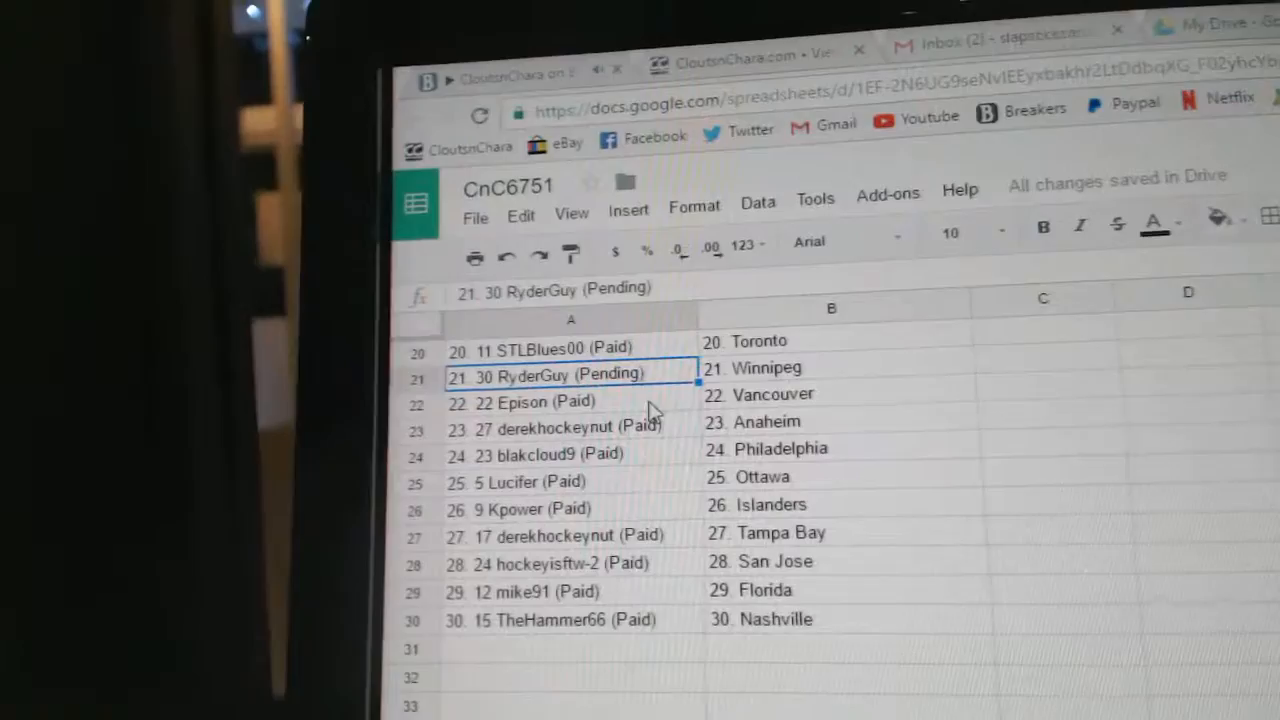
pyautogui.click(570, 442)
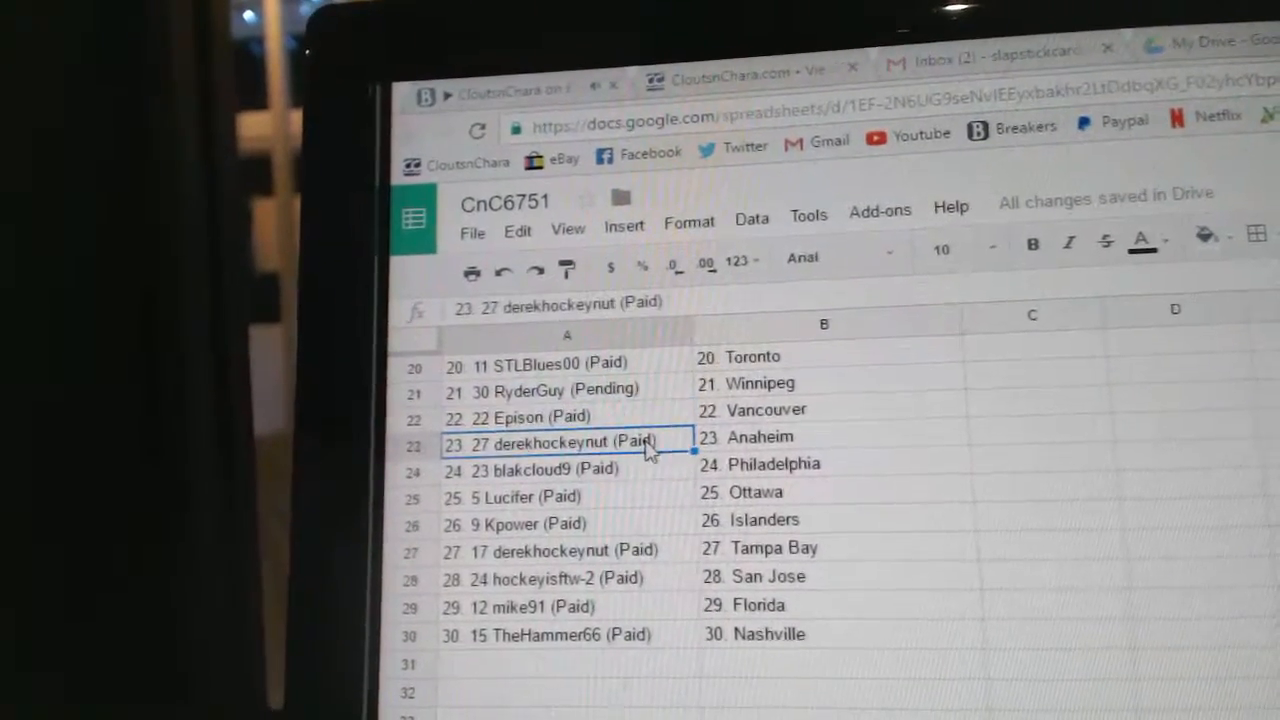